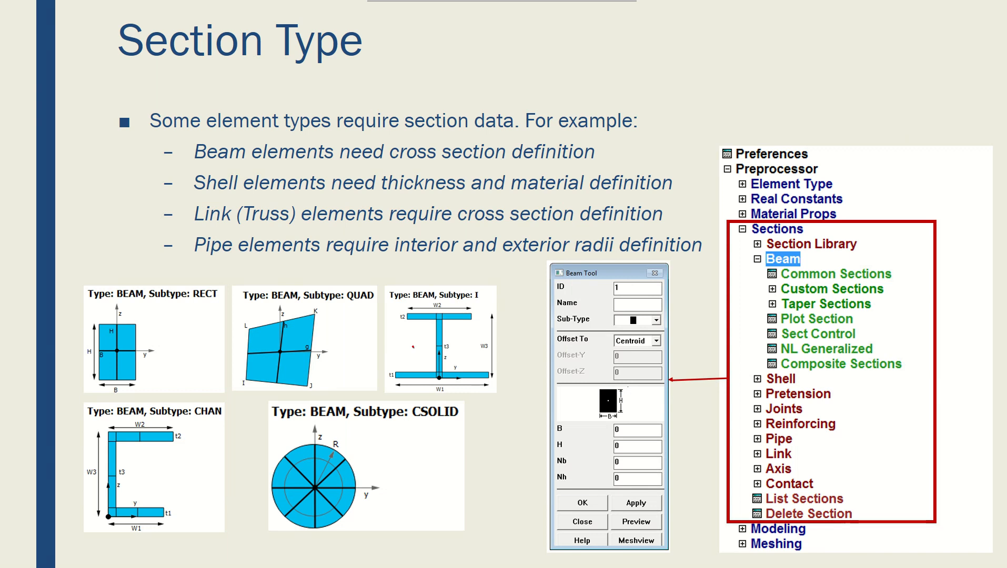
- Draw red pen underlines beneath 'Beam elements' and 'Shell elements' on the Section Type slide
drag(193, 165, 287, 165)
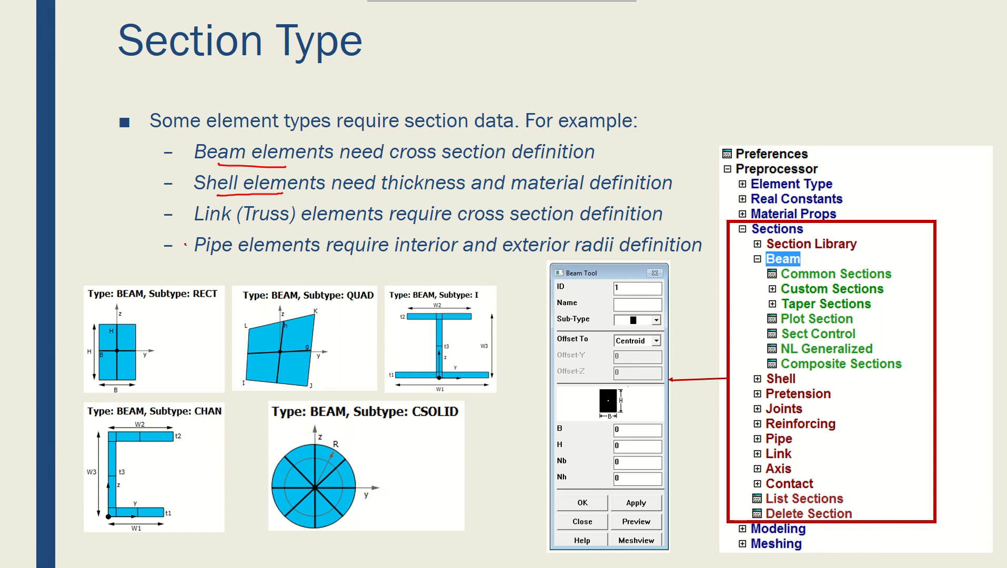